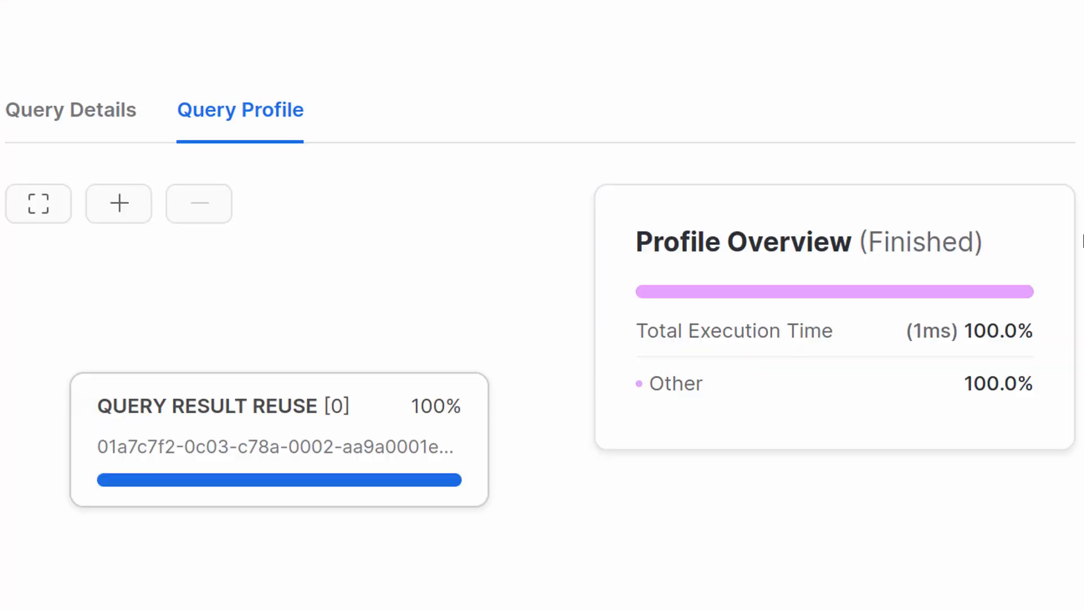
pyautogui.click(279, 406)
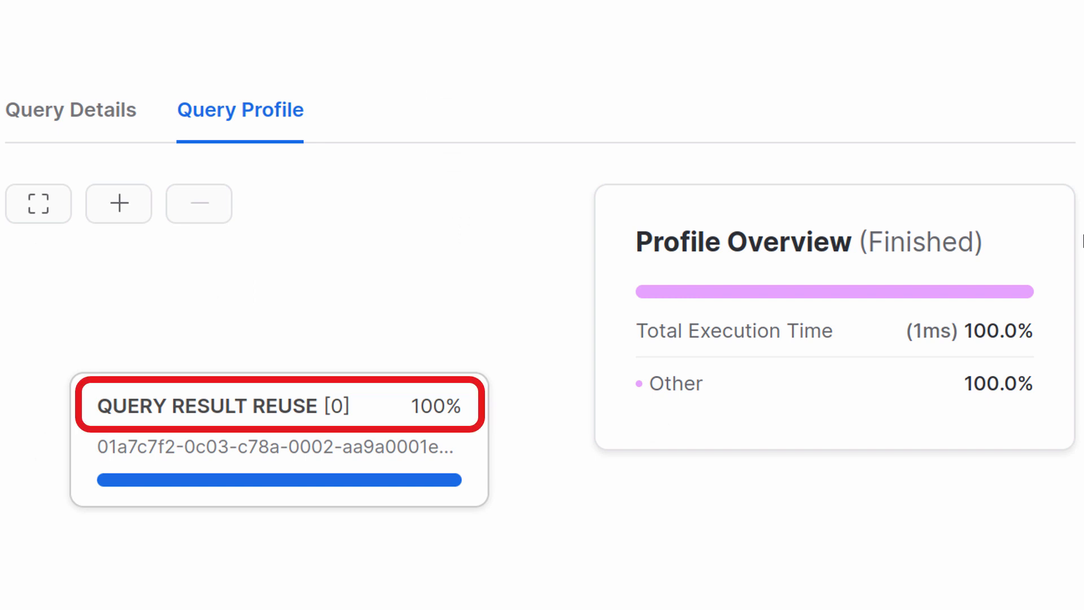